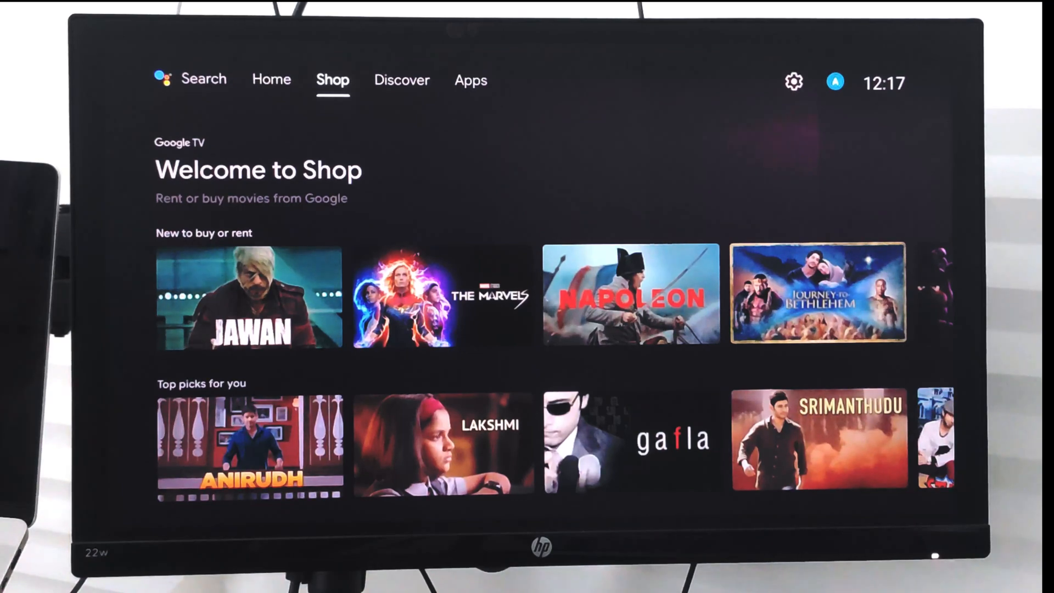
Step: Move across the top bar through Discover to the installed Apps tab
click(402, 80)
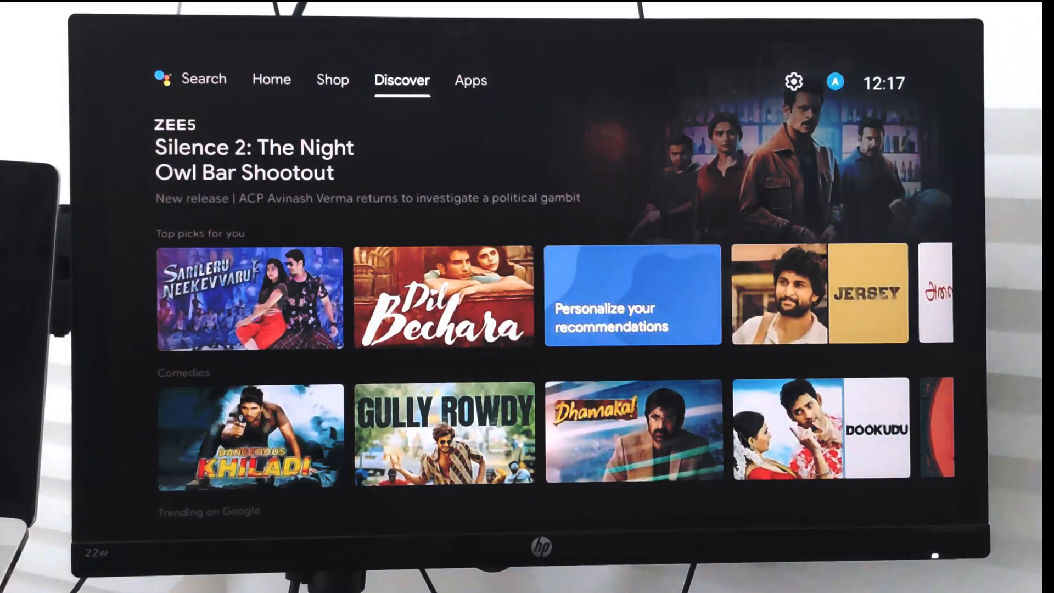
click(471, 80)
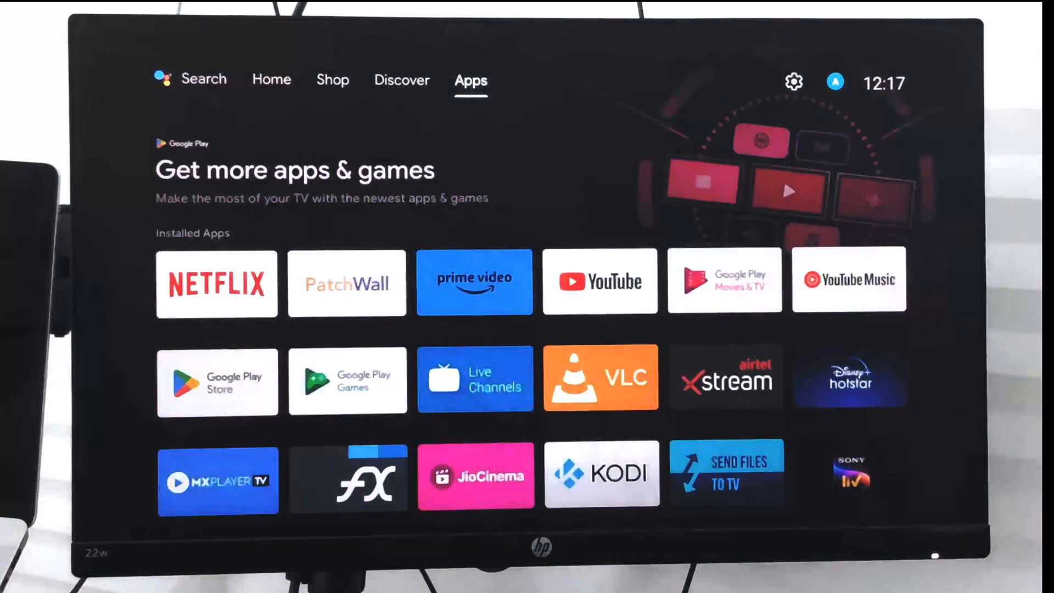
mouse_move(794, 81)
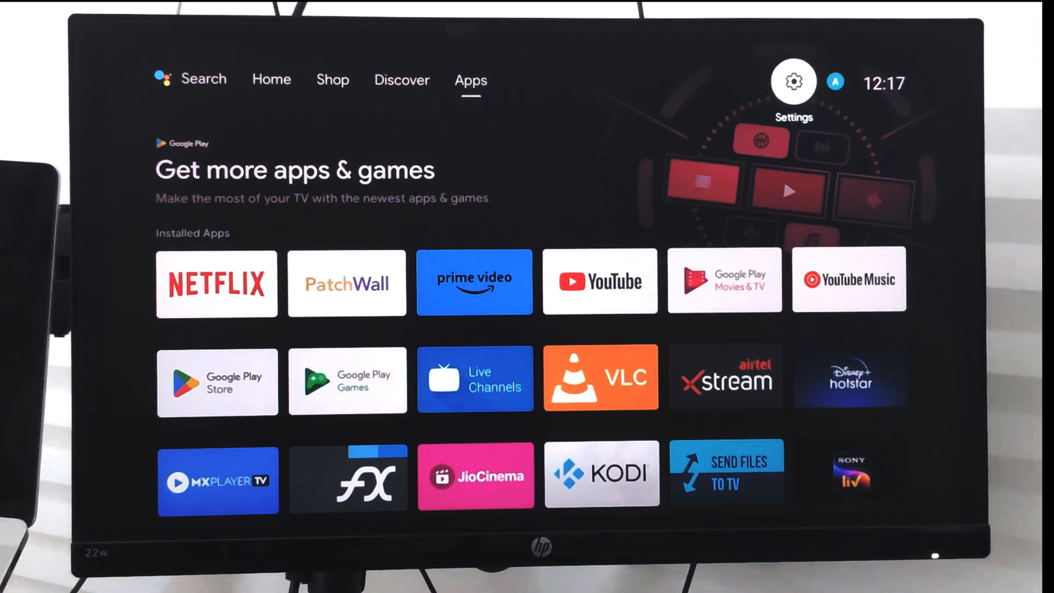
Step: Reach Settings > Device Preferences > Language to show the display language list
click(793, 80)
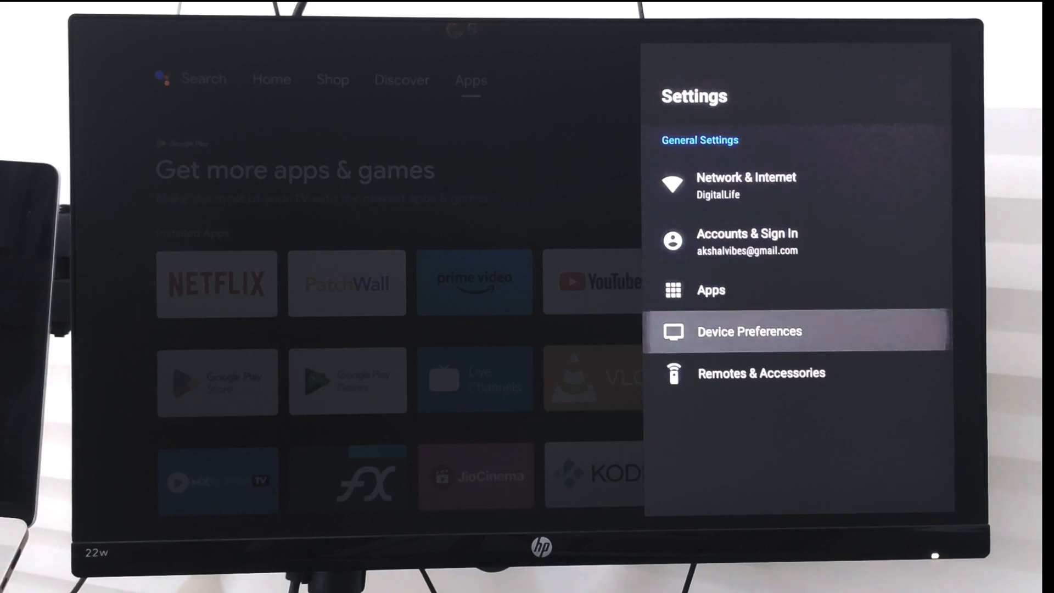
click(750, 330)
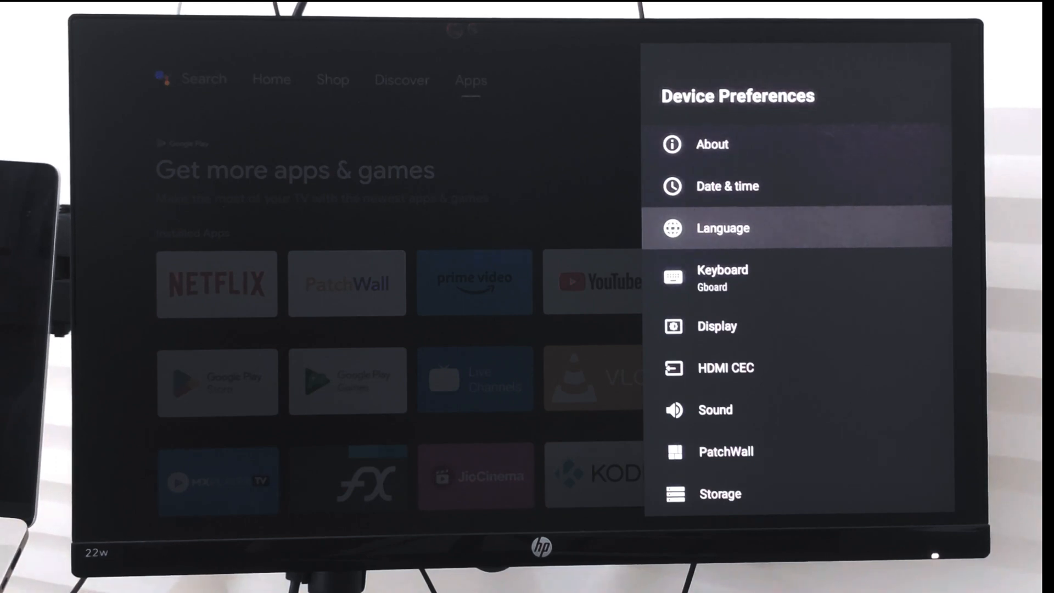
click(723, 228)
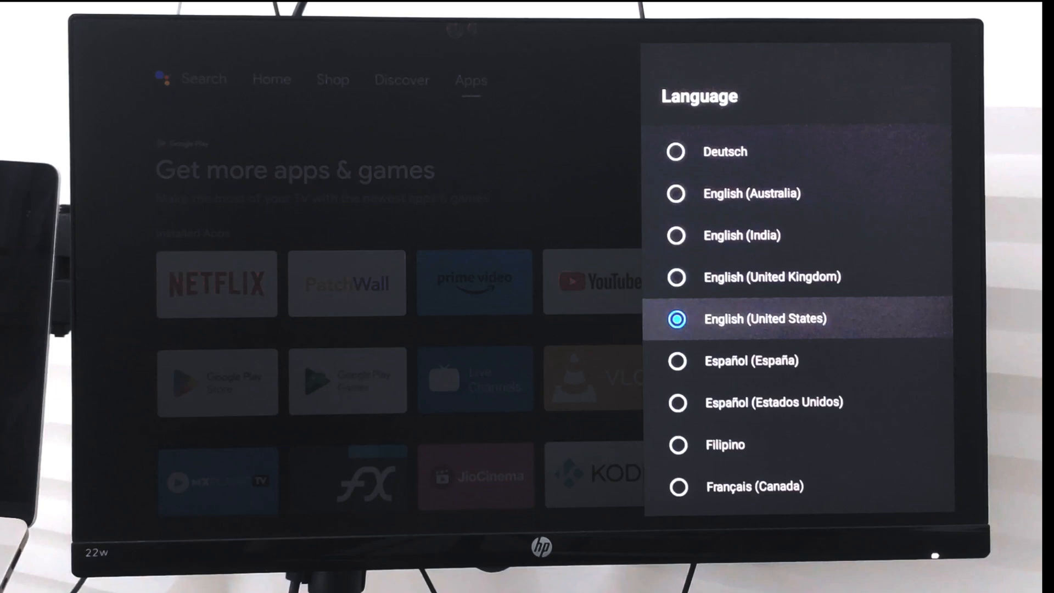
Step: Scroll the language list down past English (United States) until Italiano is in view
scroll(down, 3)
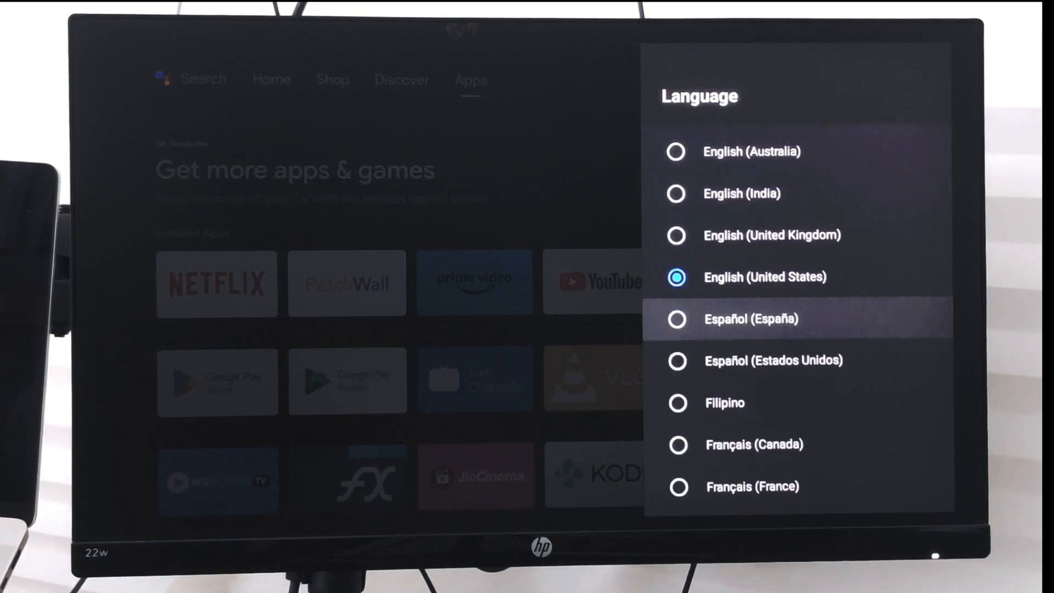
scroll(down, 3)
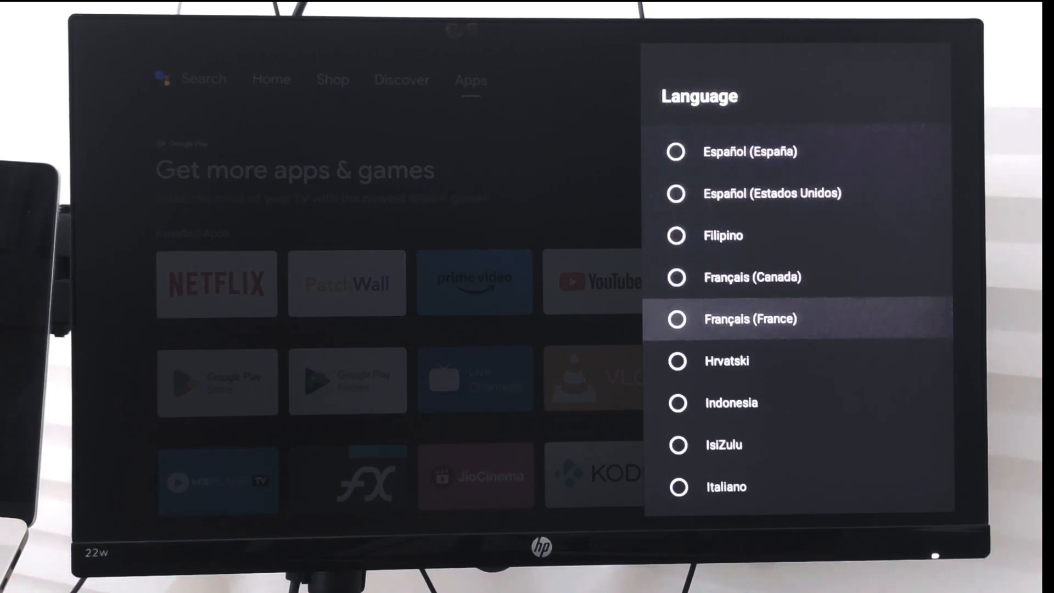
scroll(down, 3)
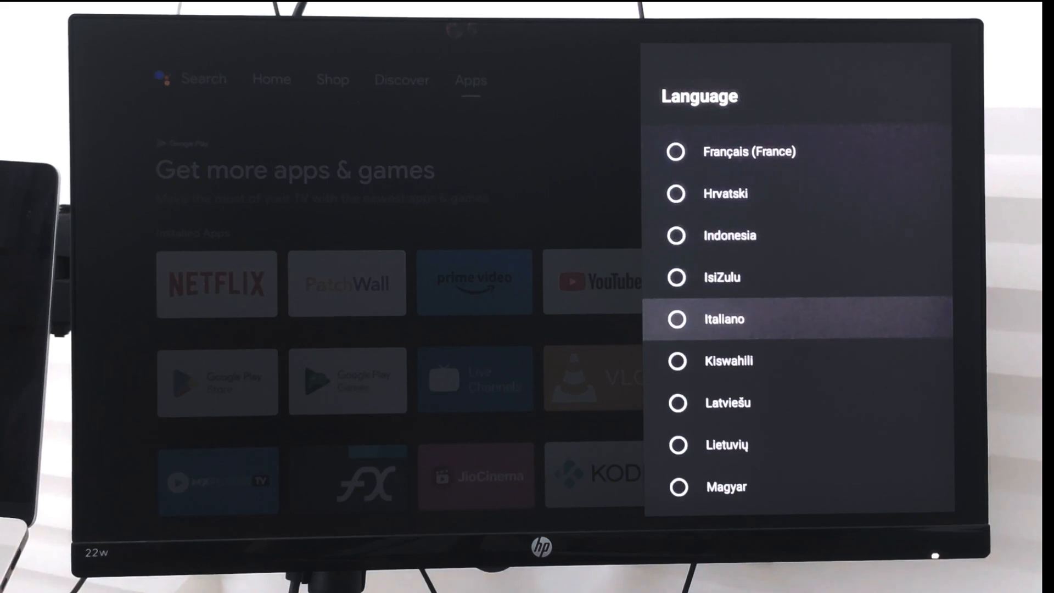
Step: Set the display language to Italiano and reopen Settings, now shown in Italian
click(678, 319)
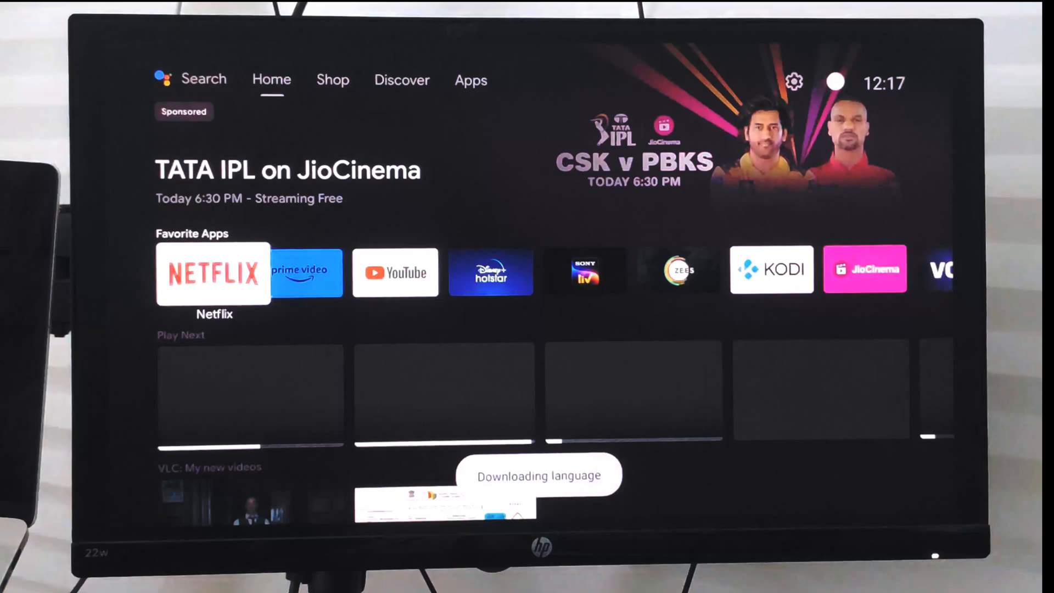
click(793, 81)
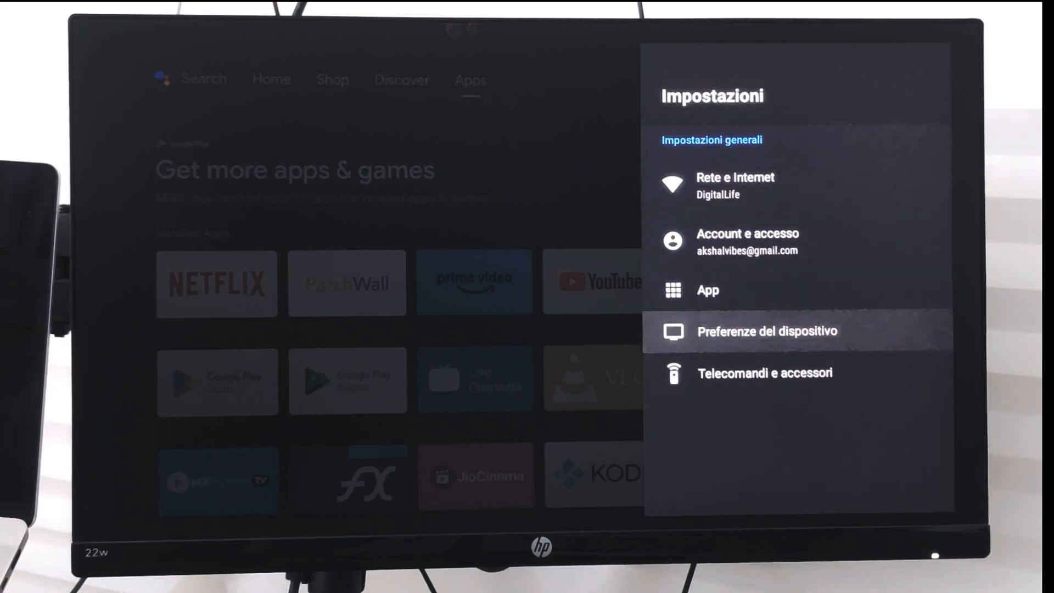
Step: Via Preferenze del dispositivo > Lingua, set the language back to English (United States)
click(767, 331)
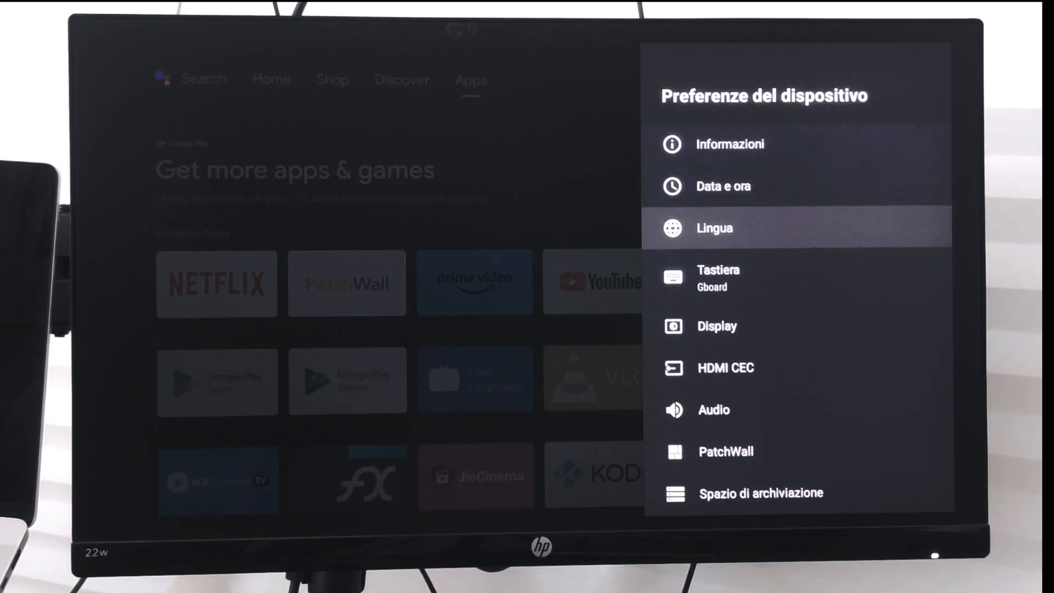
click(714, 228)
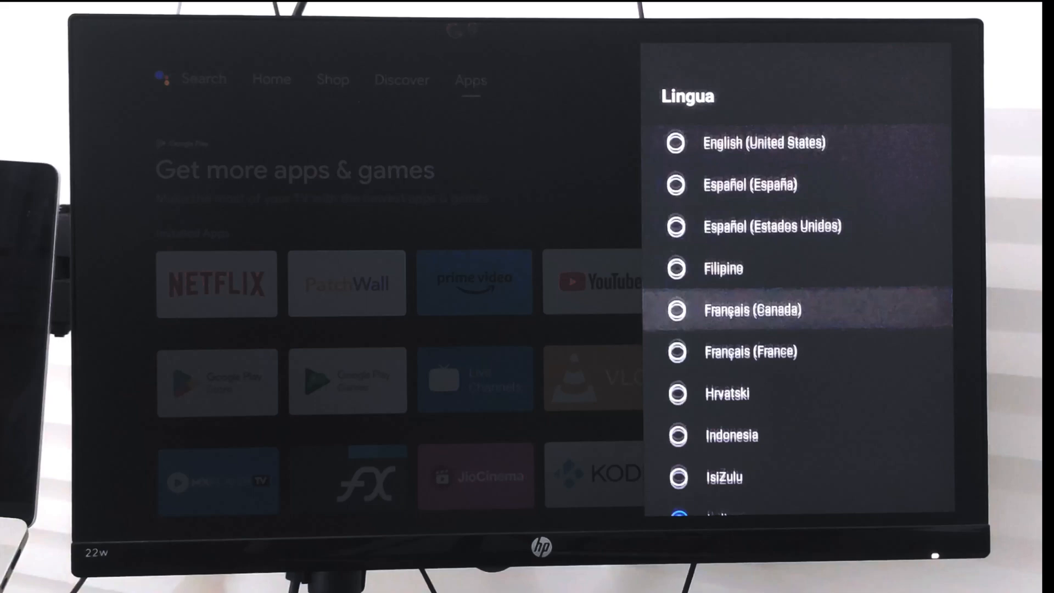
scroll(up, 3)
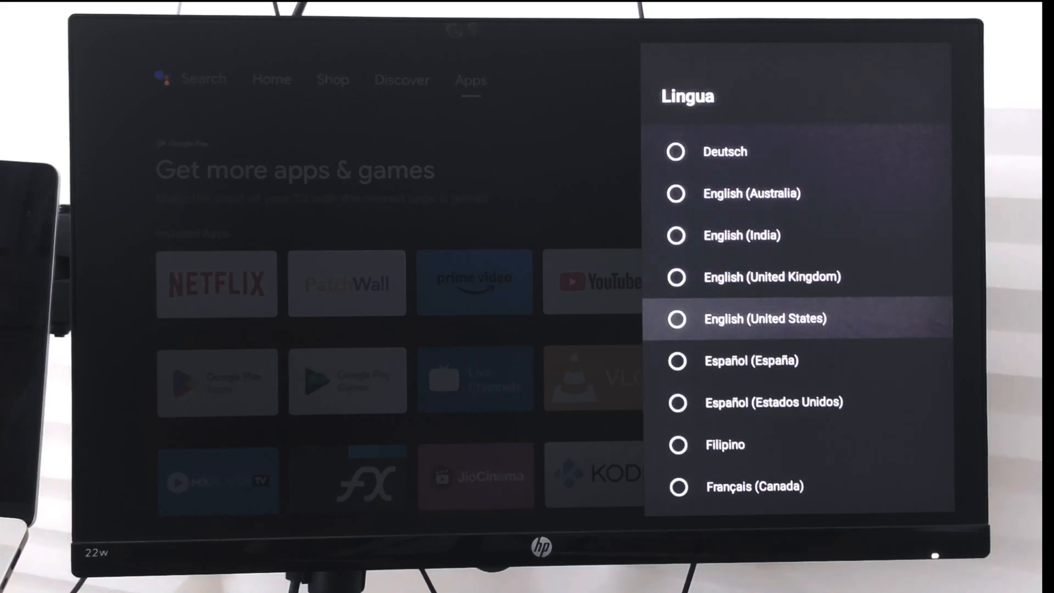
click(677, 319)
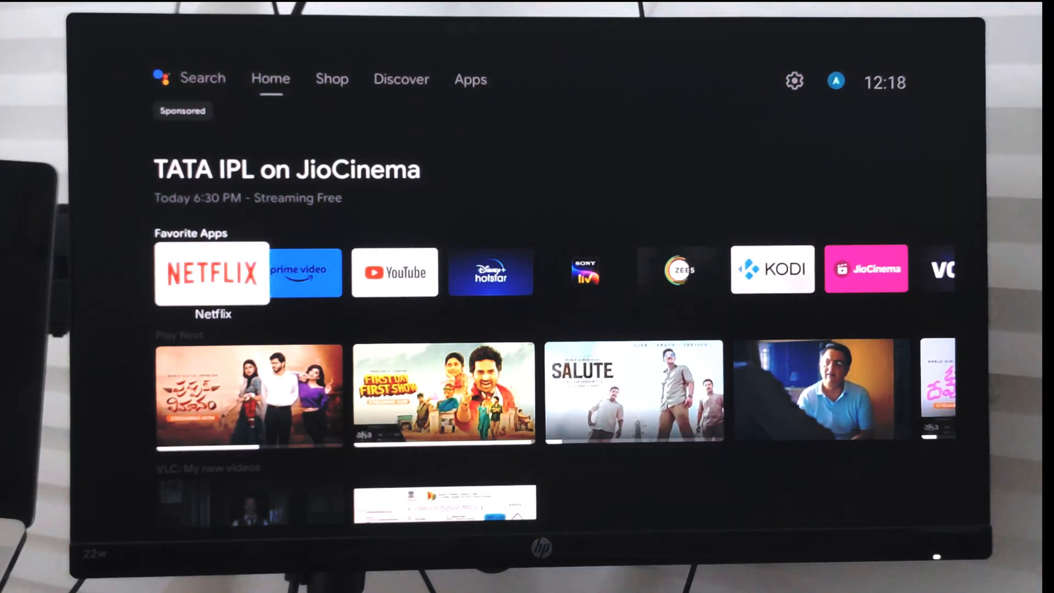
scroll(down, 3)
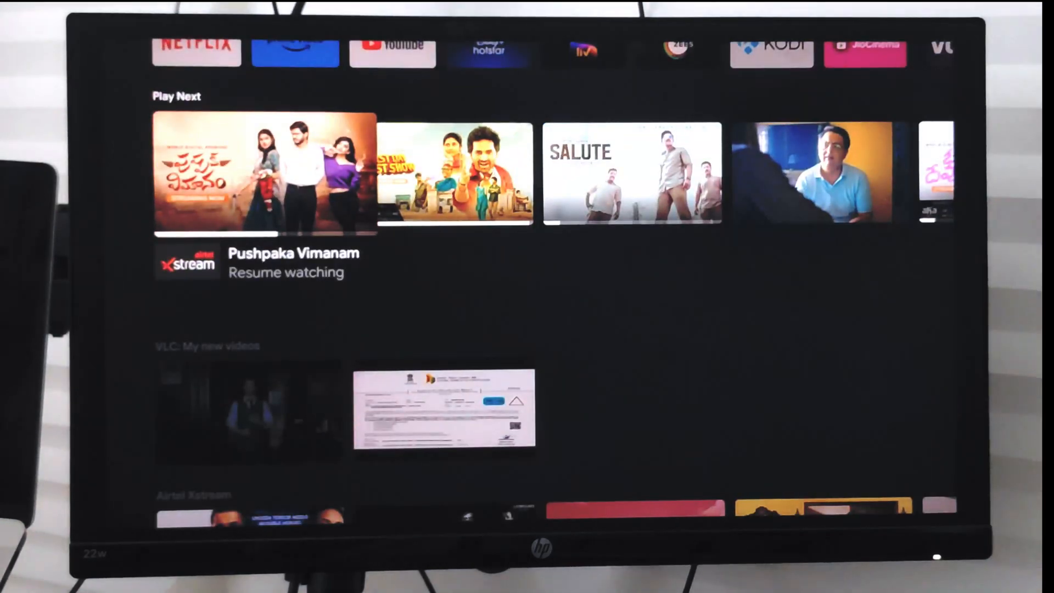
scroll(up, 3)
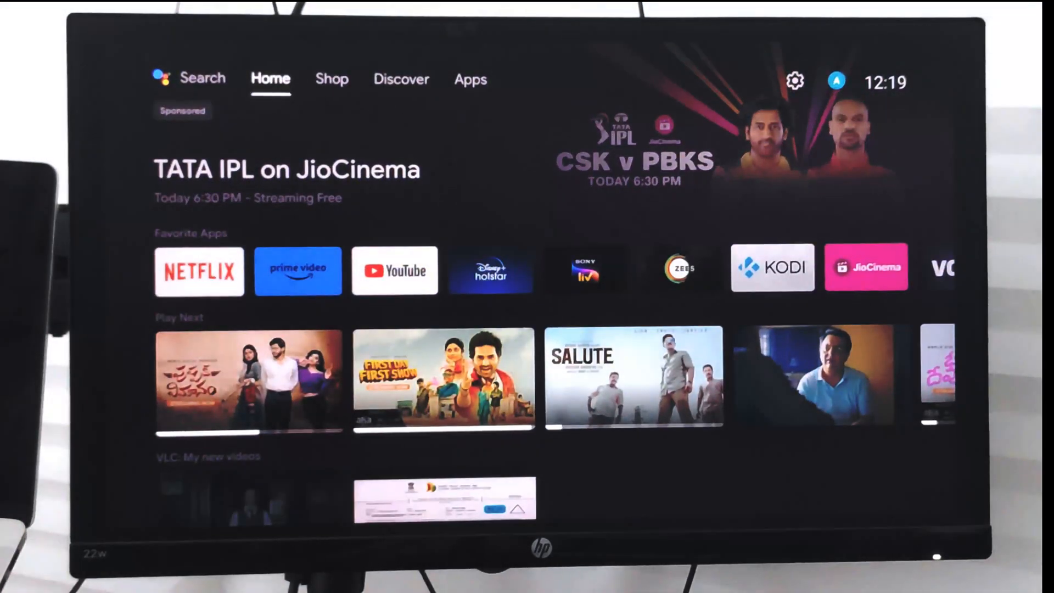